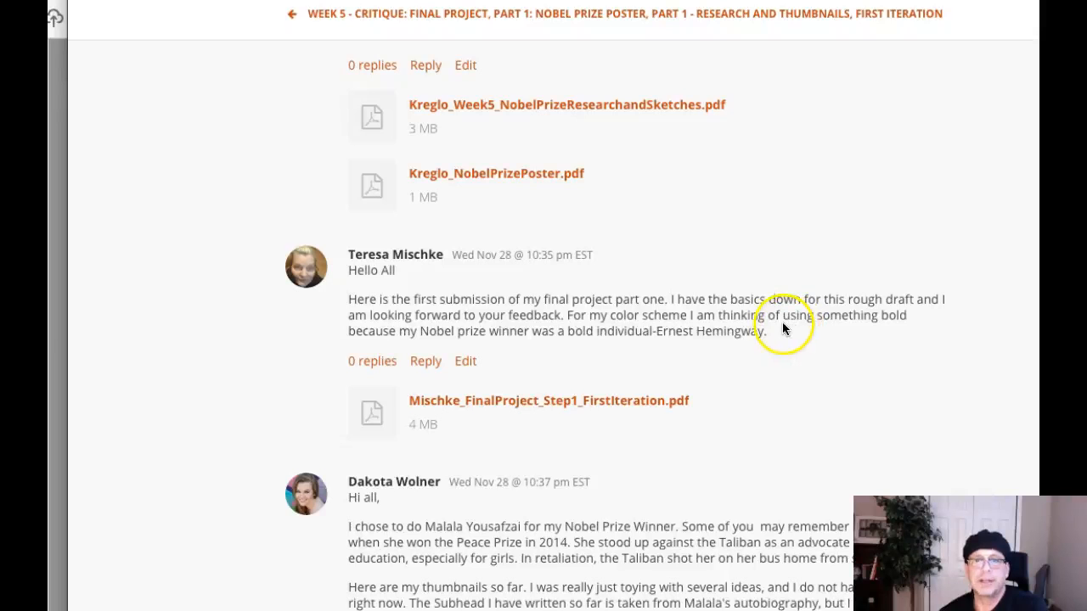
mouse_move(556, 344)
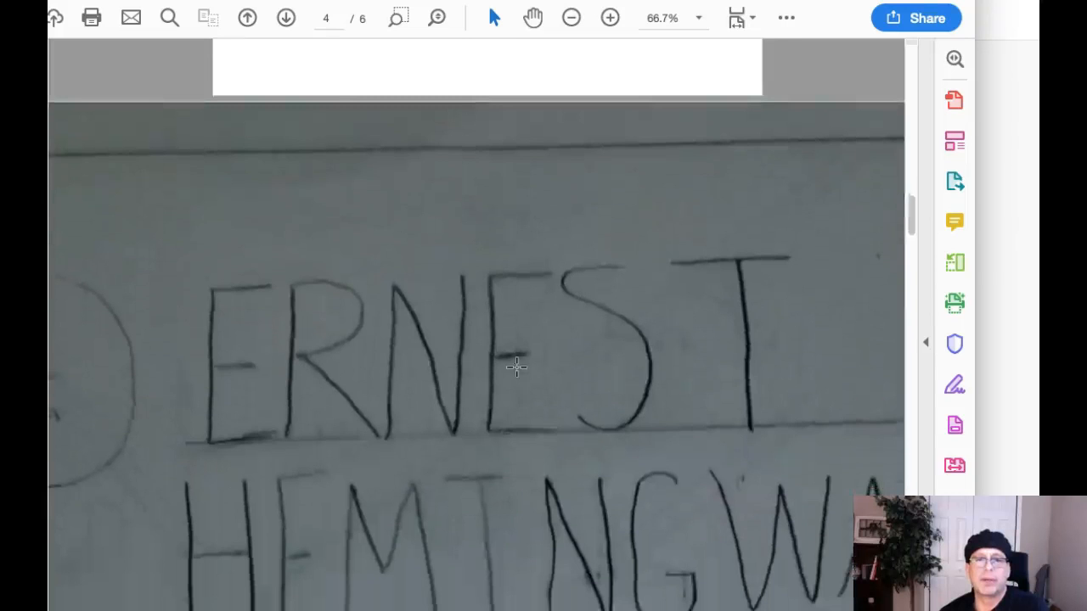
Zoom out to 25% and scroll through the front and back of Hemingway Sketch 1
left_click(571, 17)
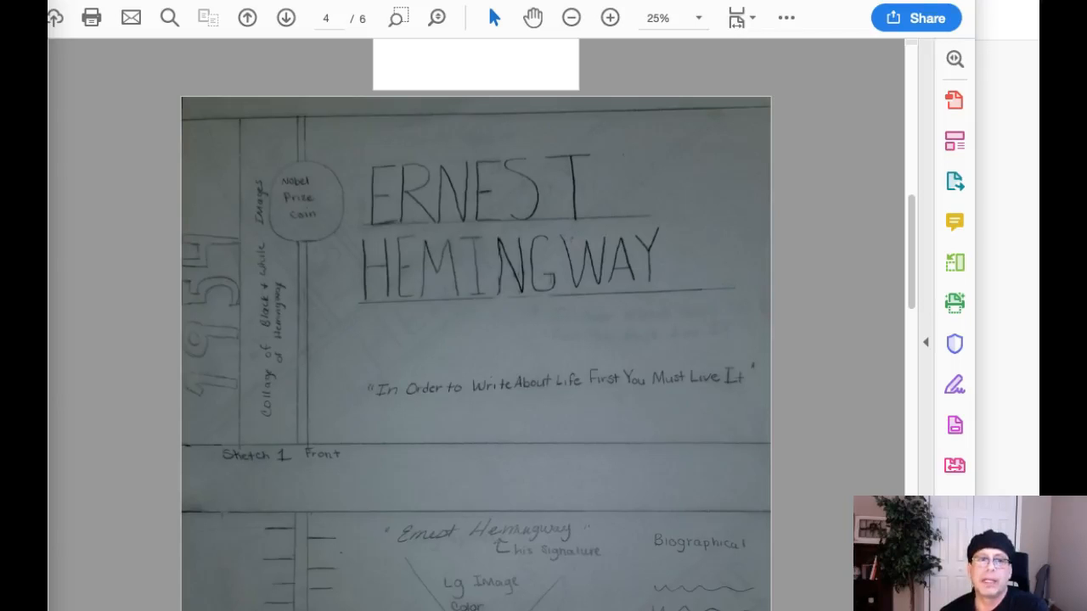
scroll("down", 3)
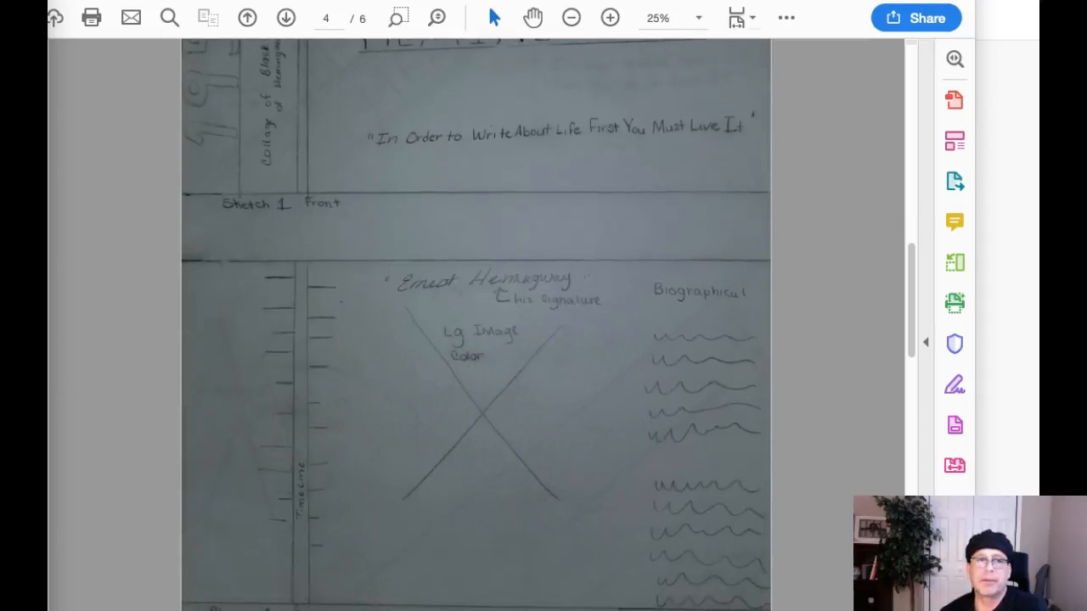
scroll("down", 3)
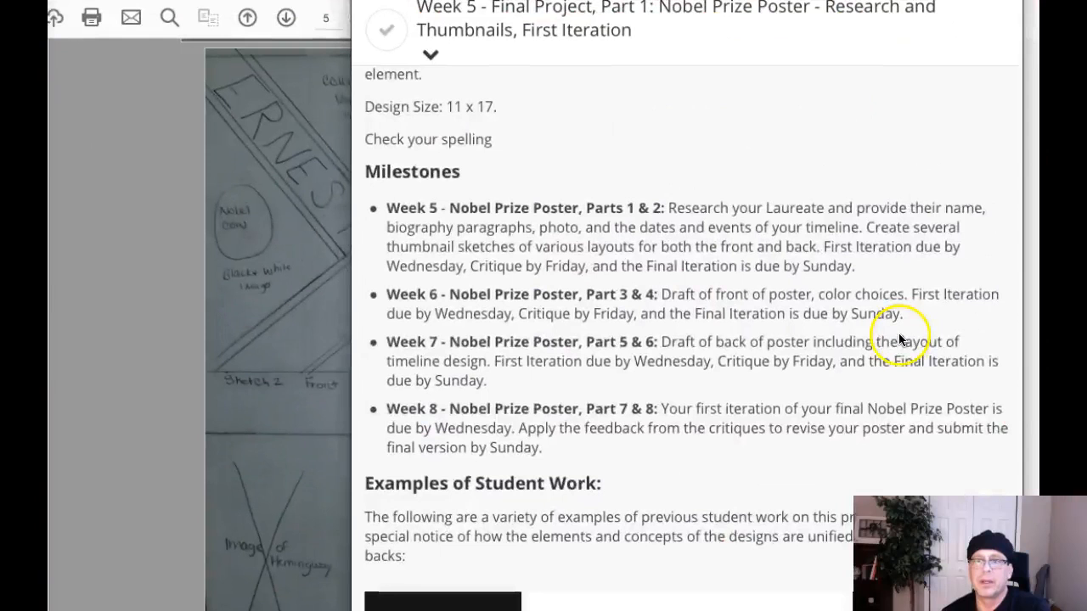
Scroll to Examples of Student Work and advance through two example posters
scroll("down", 3)
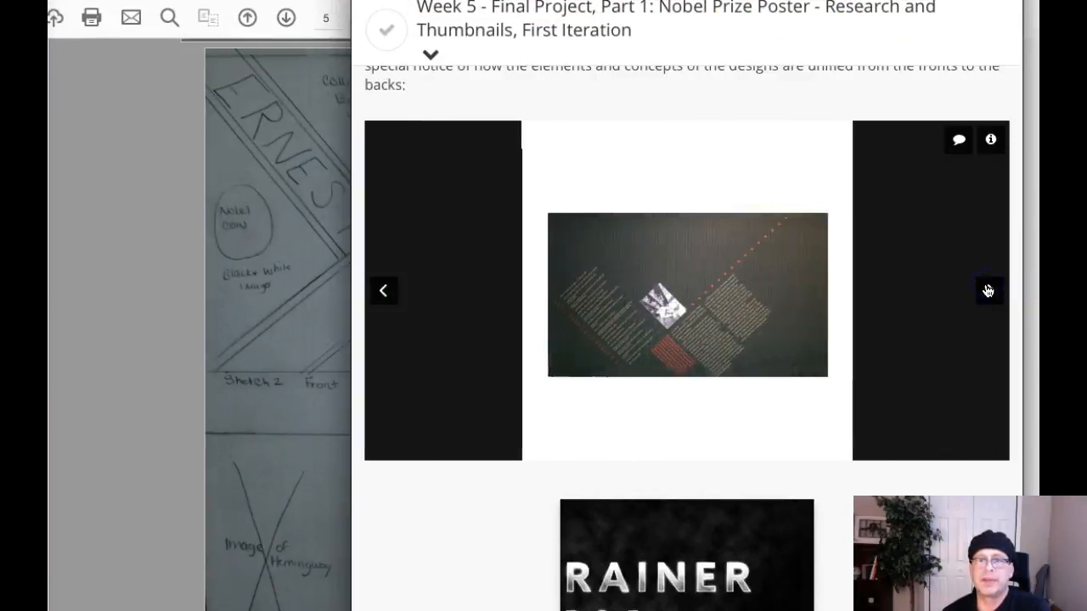
left_click(988, 289)
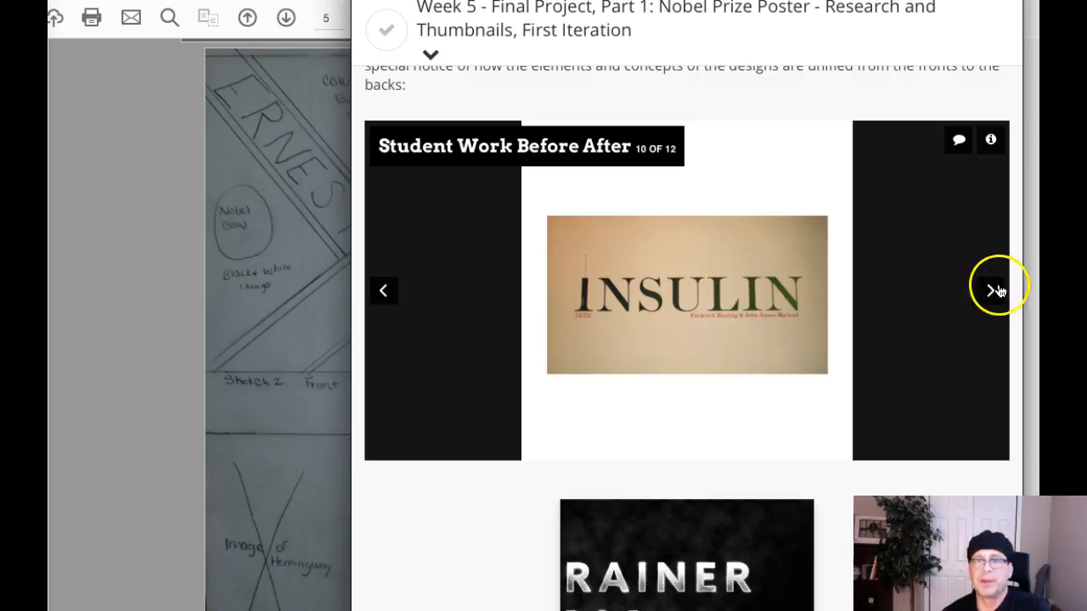
left_click(990, 290)
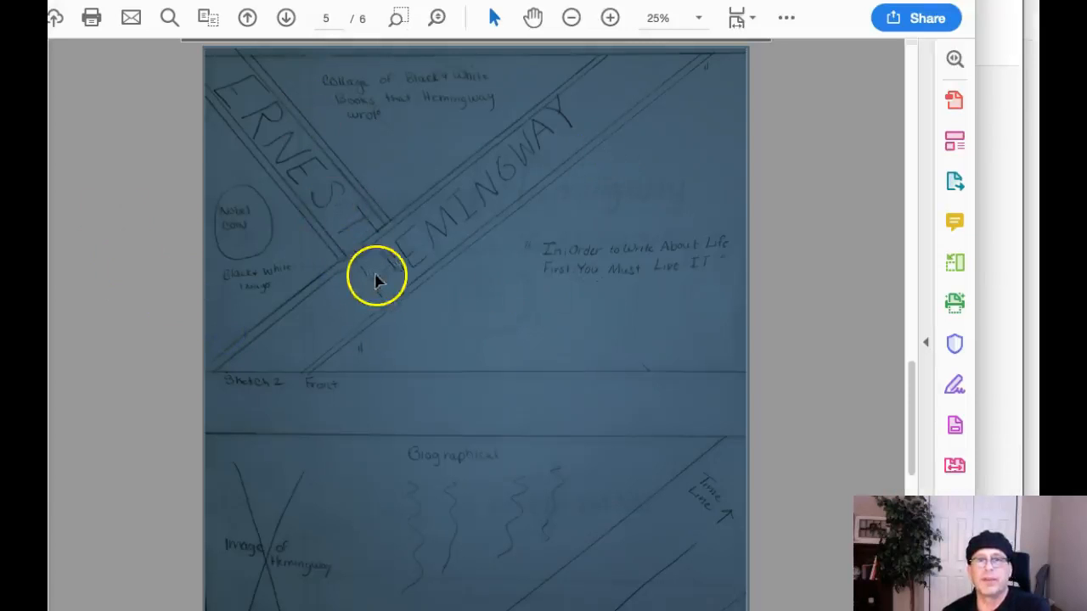
Scroll the Week 5 presentation down to the Type As Symbol slideshow
scroll("down", 3)
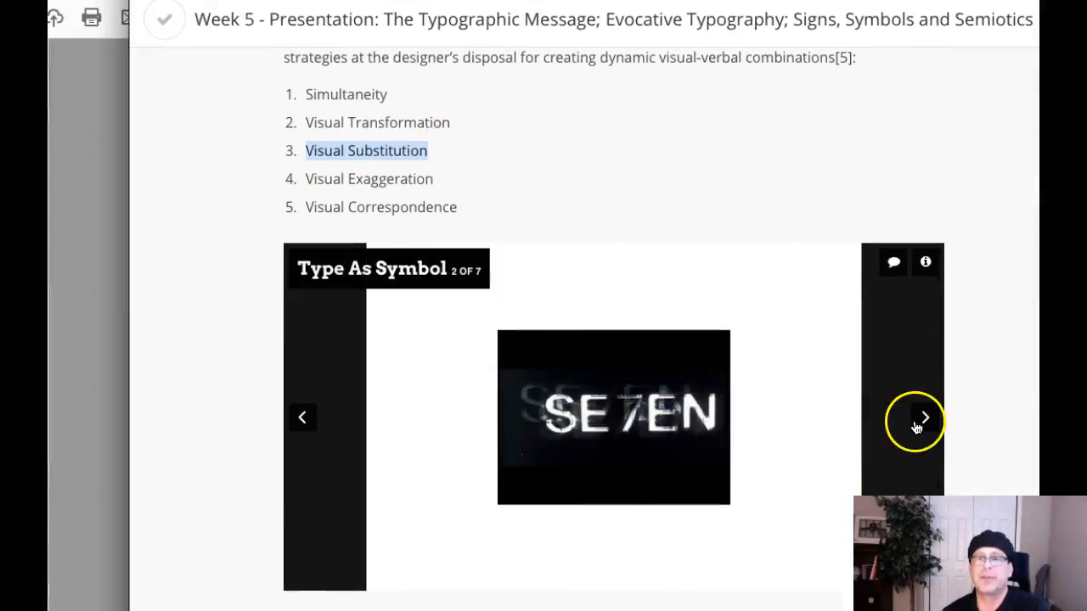
Advance two Type As Symbol slides, then return to the first Hemingway sketch on page 4
left_click(924, 417)
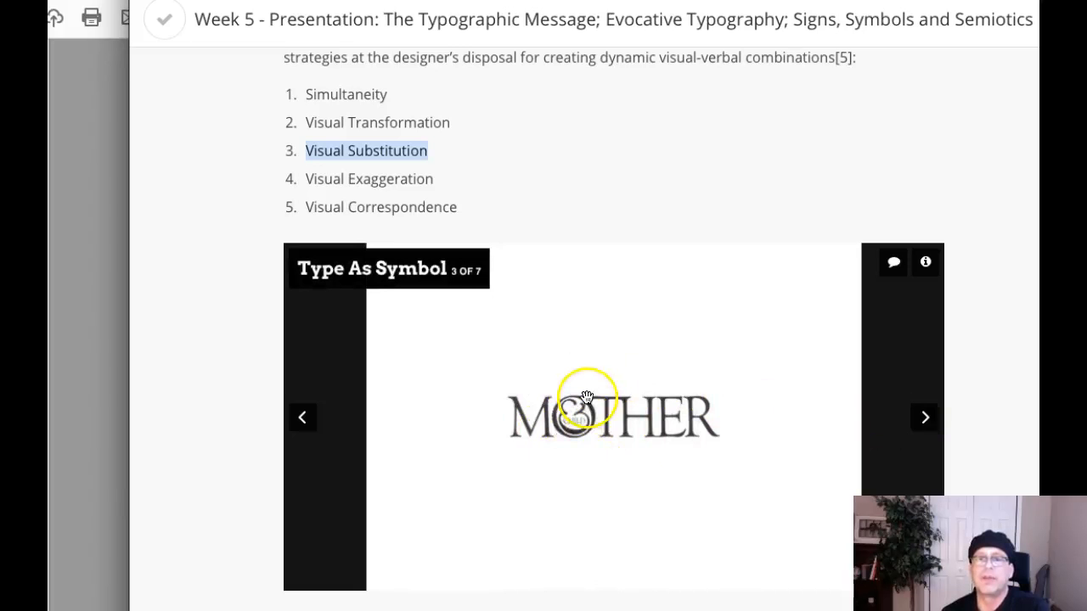
left_click(925, 417)
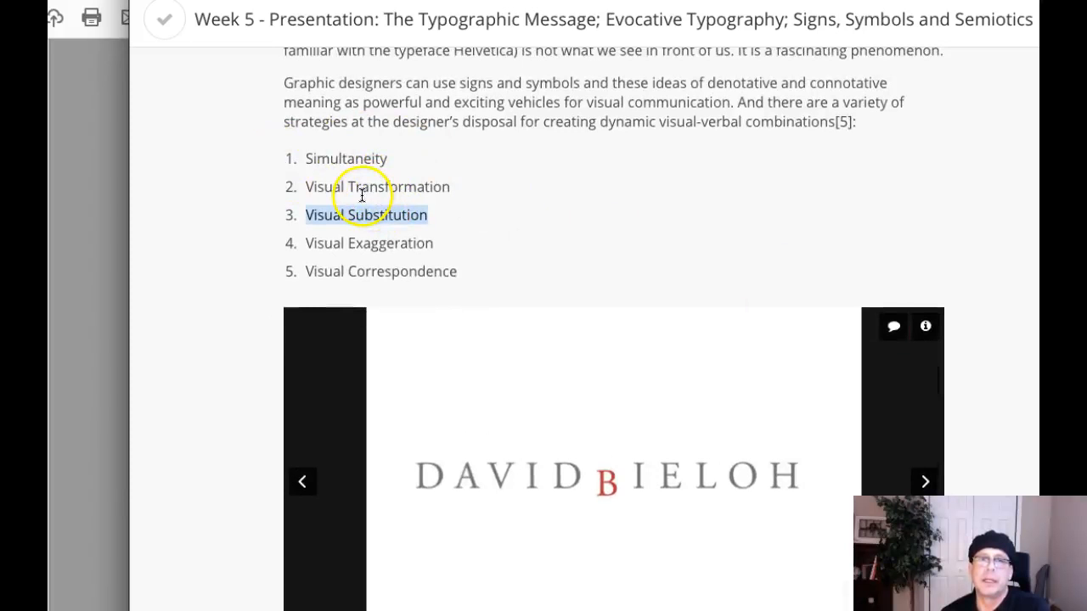
mouse_move(365, 287)
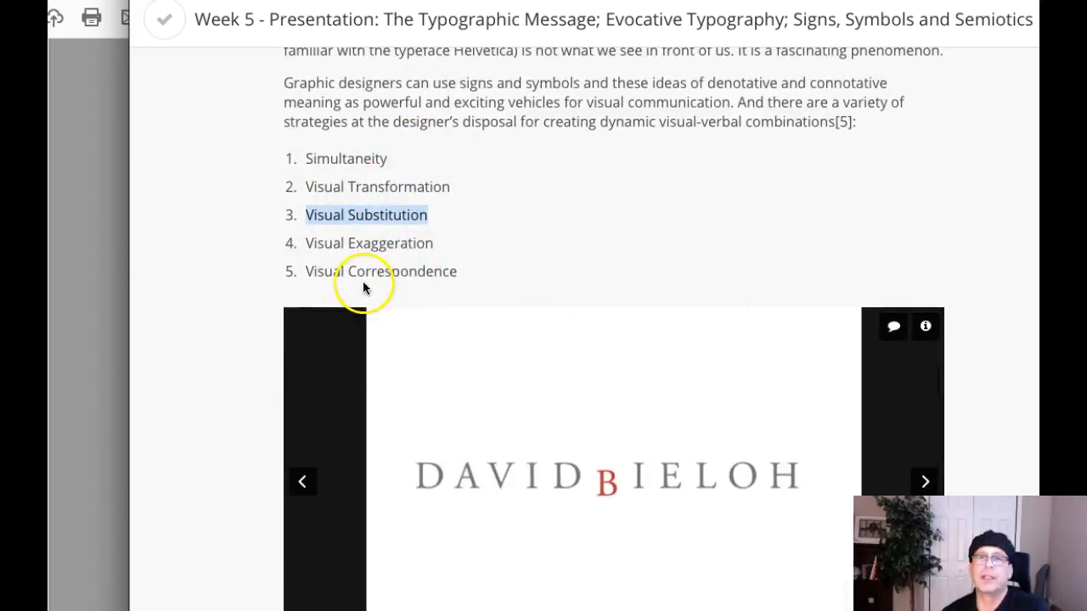
key("mission_control")
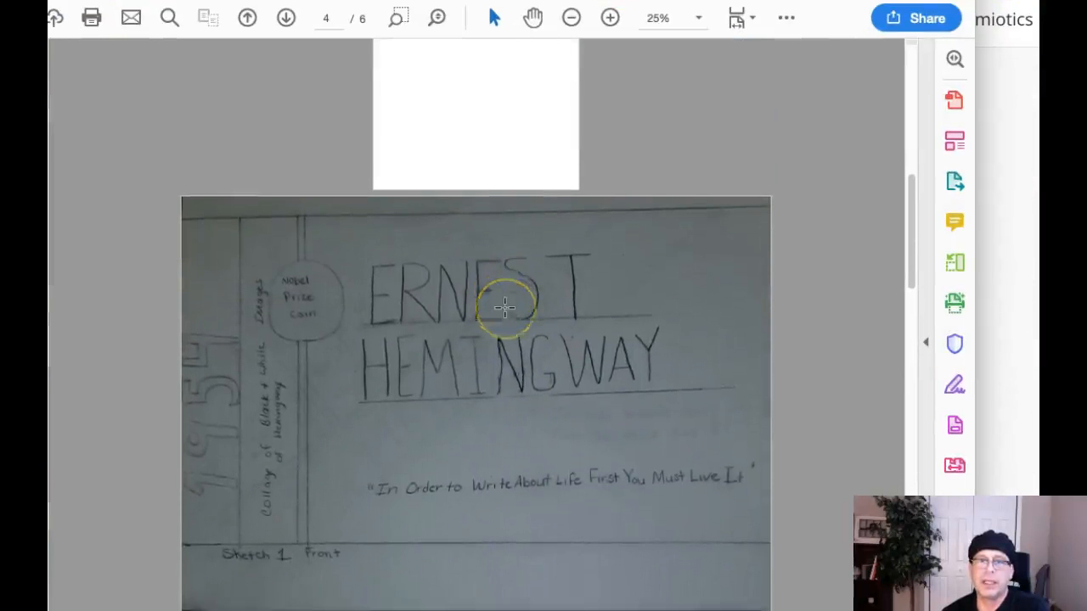
scroll("down", 3)
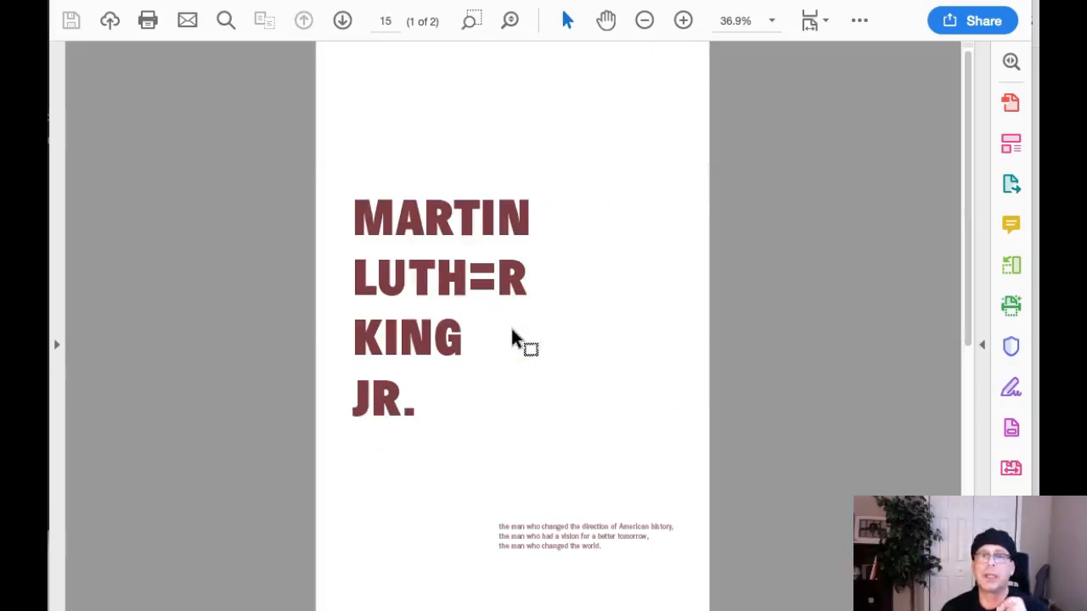
mouse_move(374, 191)
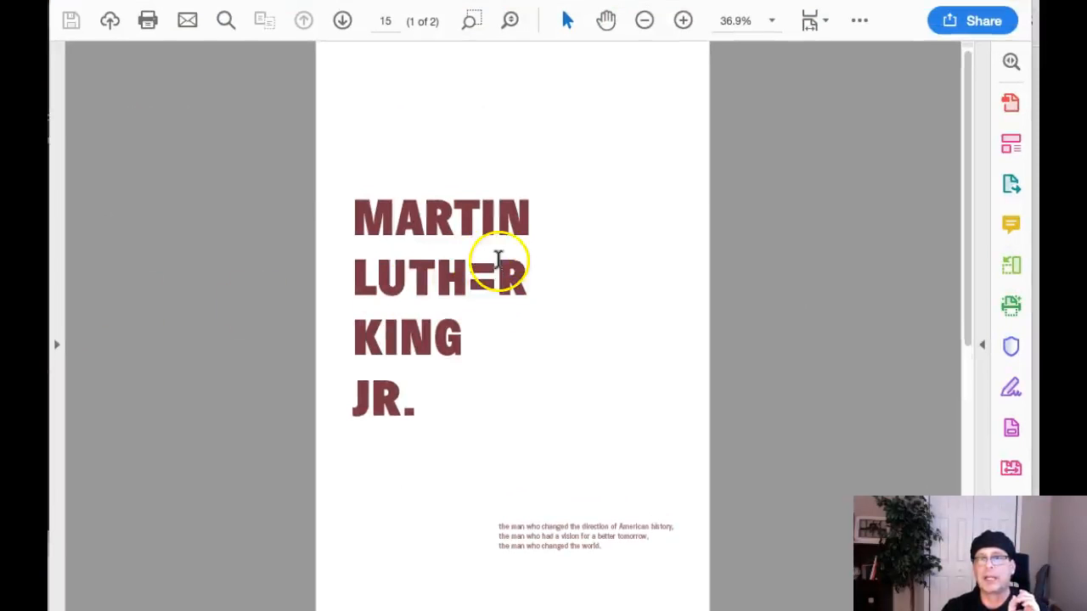
mouse_move(485, 302)
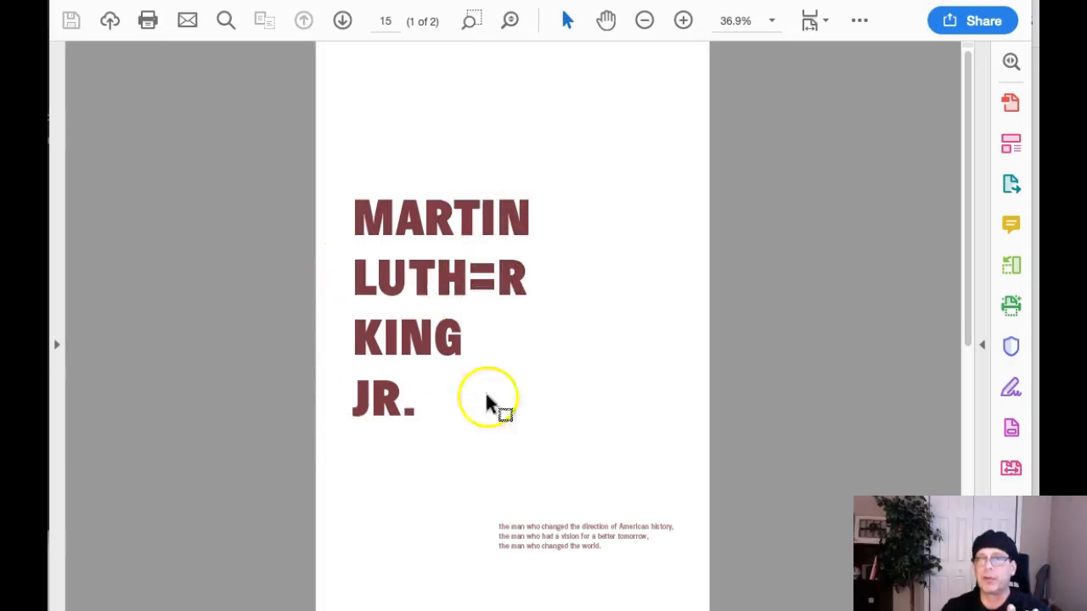
mouse_move(640, 297)
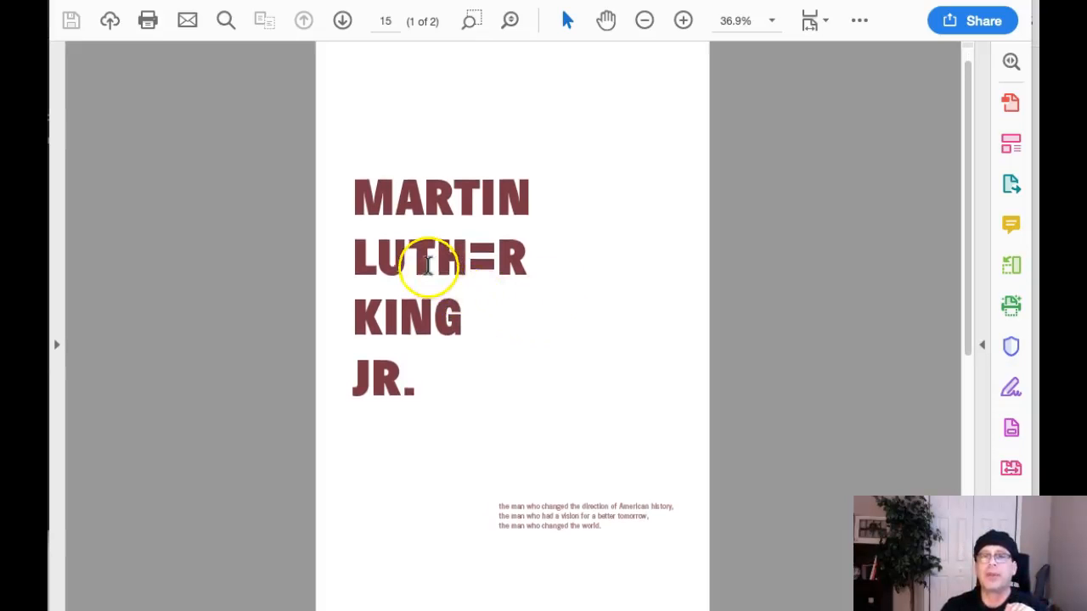
Scroll from page 15 to page 16, showing the MLK poster's timeline
scroll("down", 3)
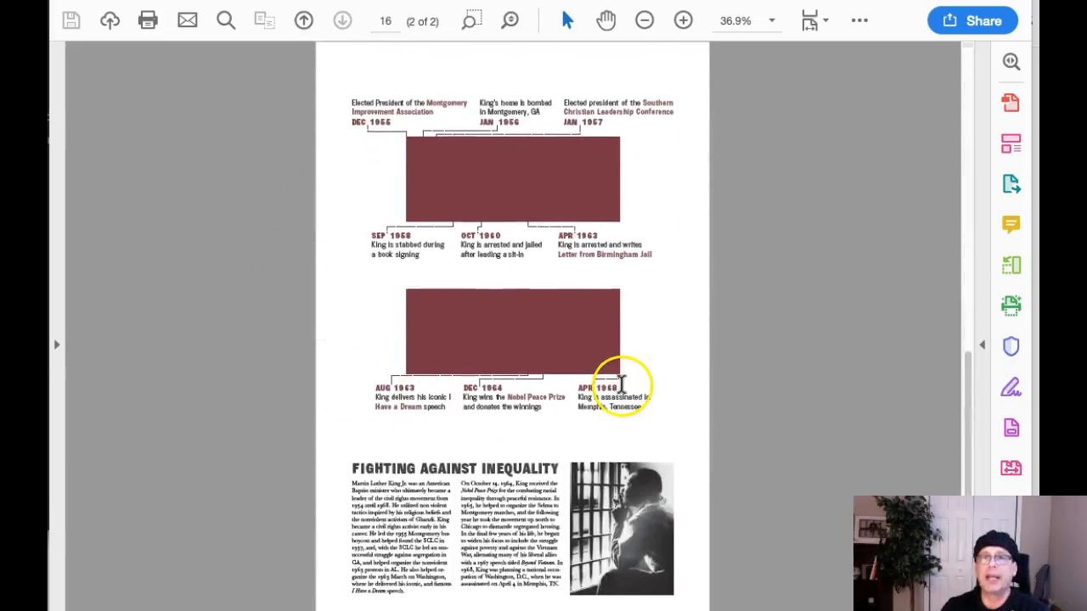
mouse_move(535, 454)
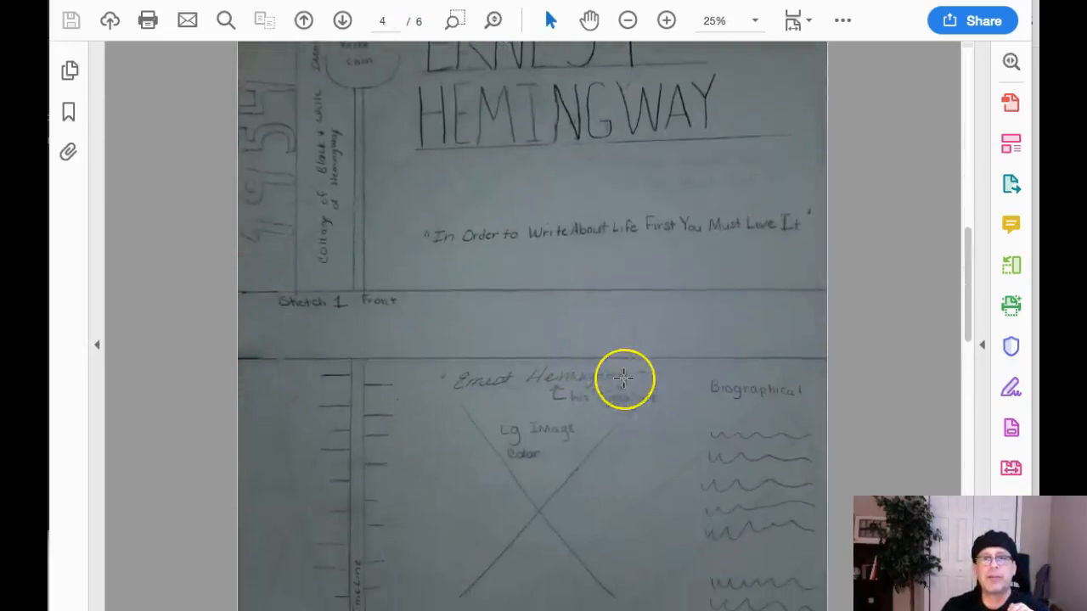
Scroll the Hemingway sketch PDF from page 4 to the third sketch on page 6
scroll("down", 3)
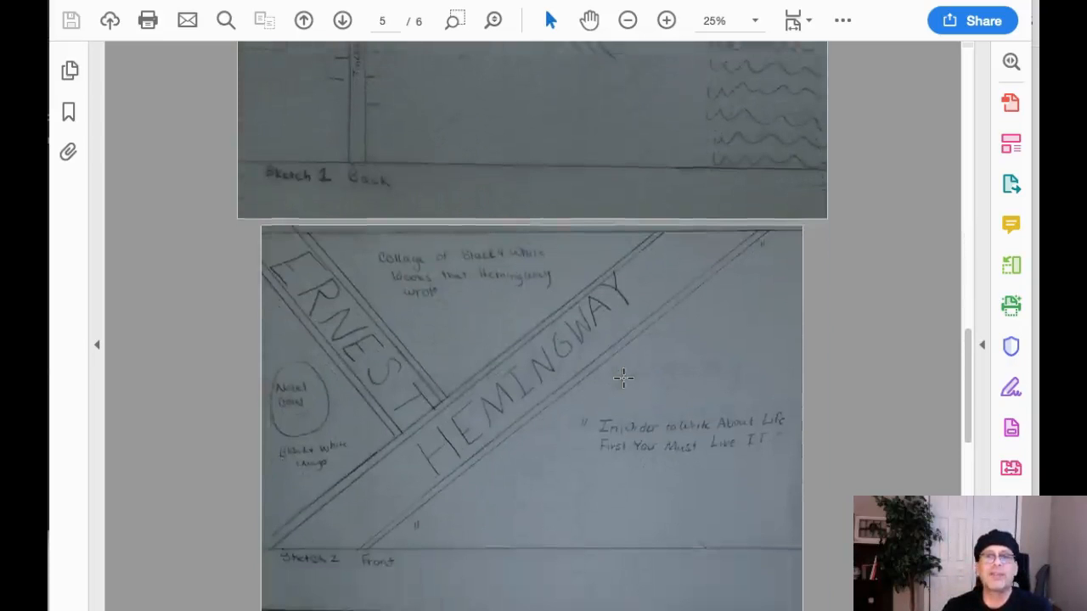
scroll("down", 3)
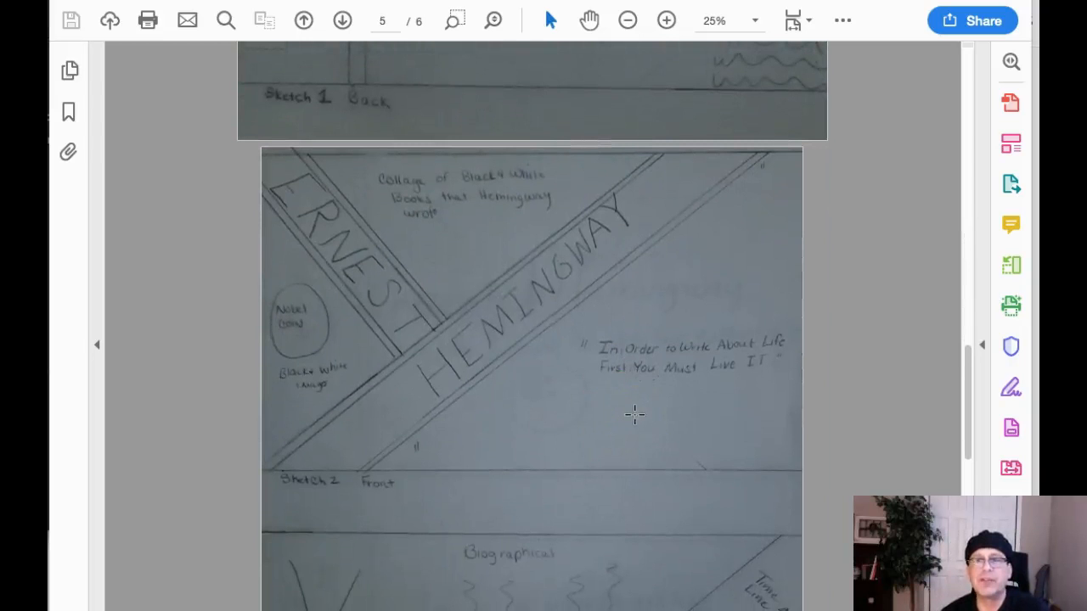
scroll("down", 3)
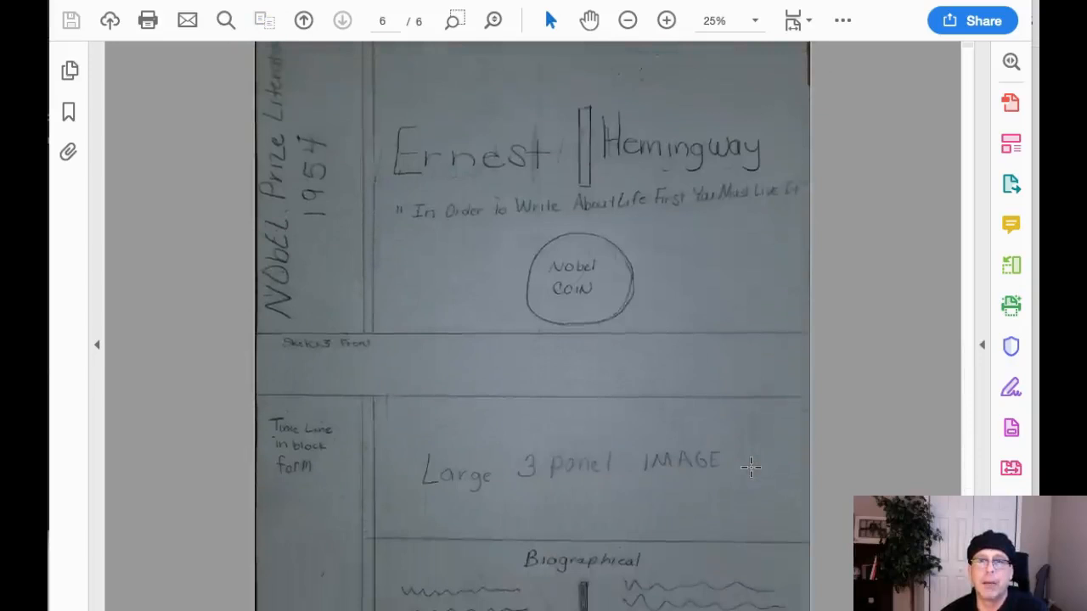
scroll("down", 3)
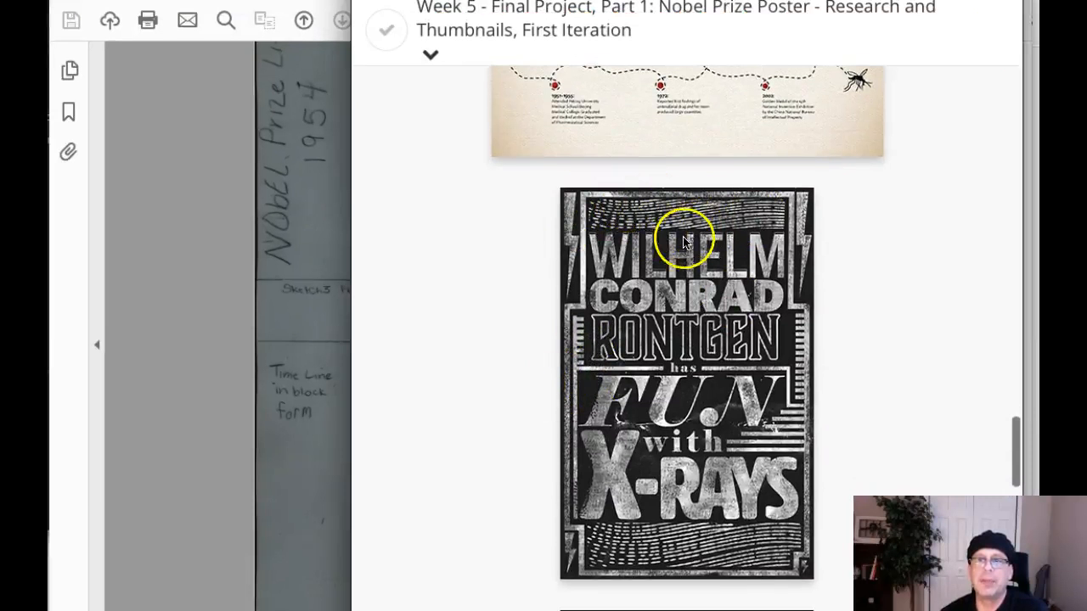
Scroll past the Röntgen biography poster to the Youyou Tu Malaria timeline example
scroll("down", 3)
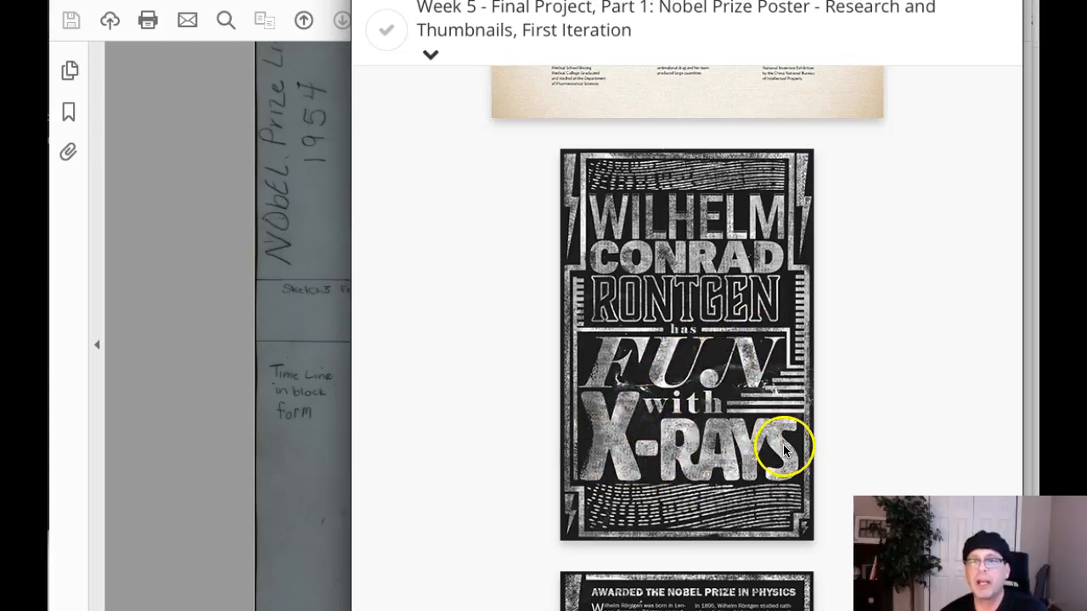
scroll("down", 3)
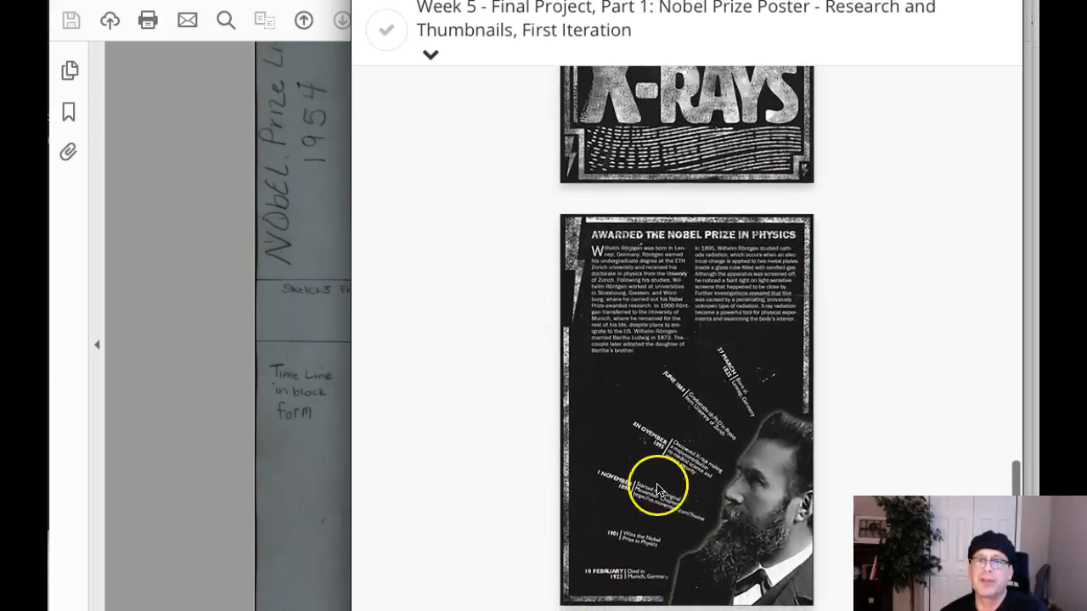
mouse_move(774, 357)
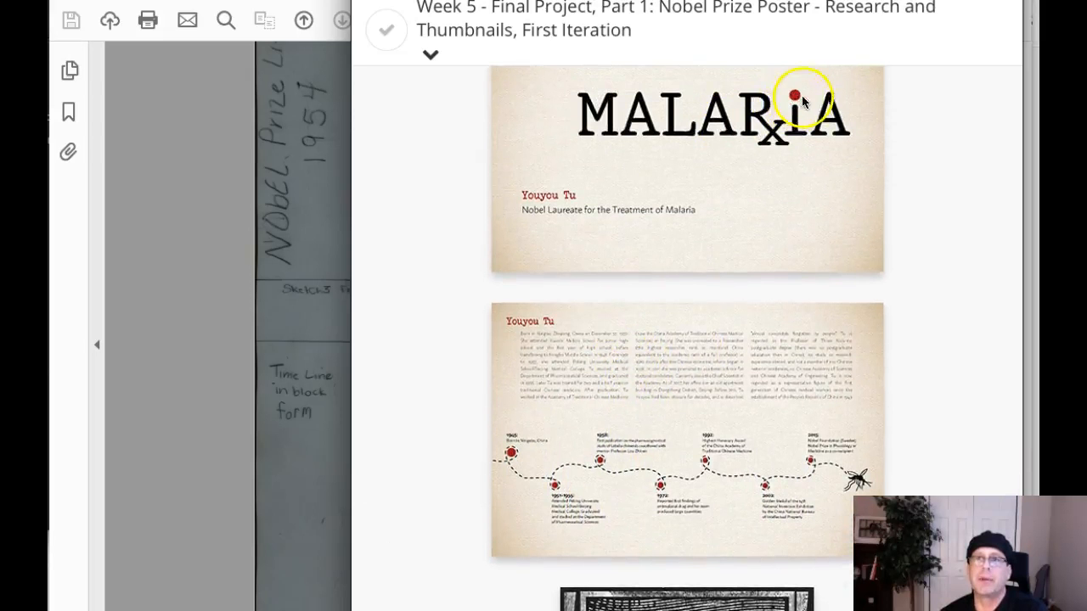
scroll("down", 3)
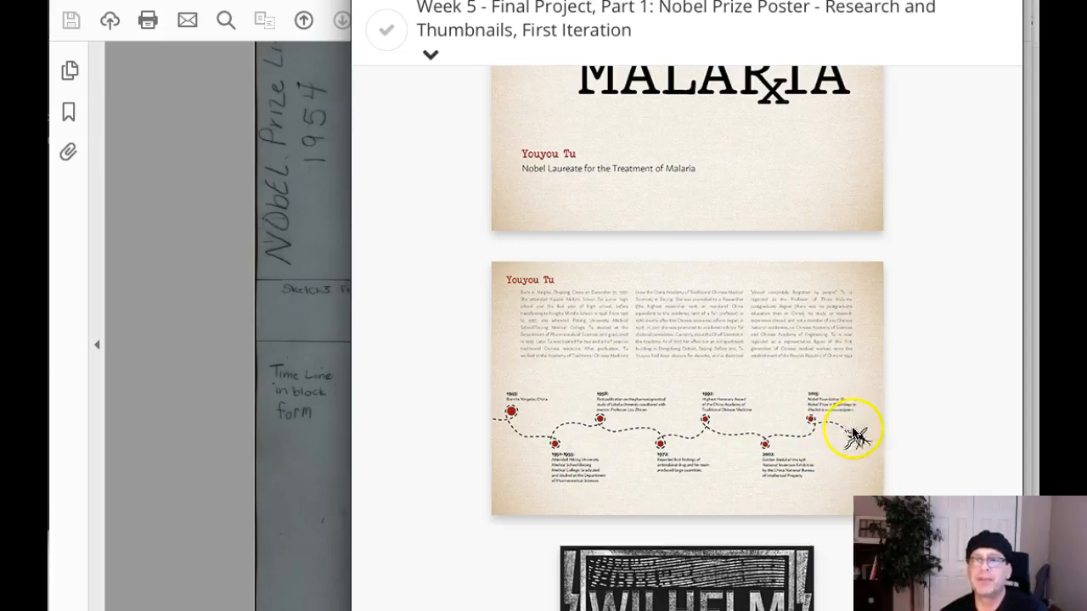
Scroll the Final Project page to the Rainer Weiss example poster
scroll("down", 3)
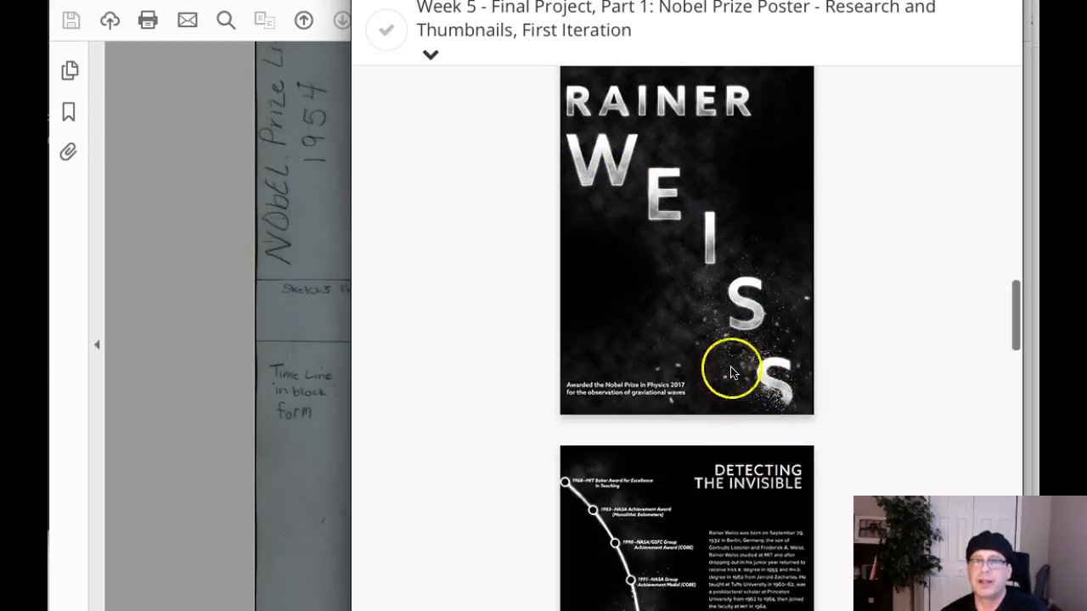
scroll("down", 3)
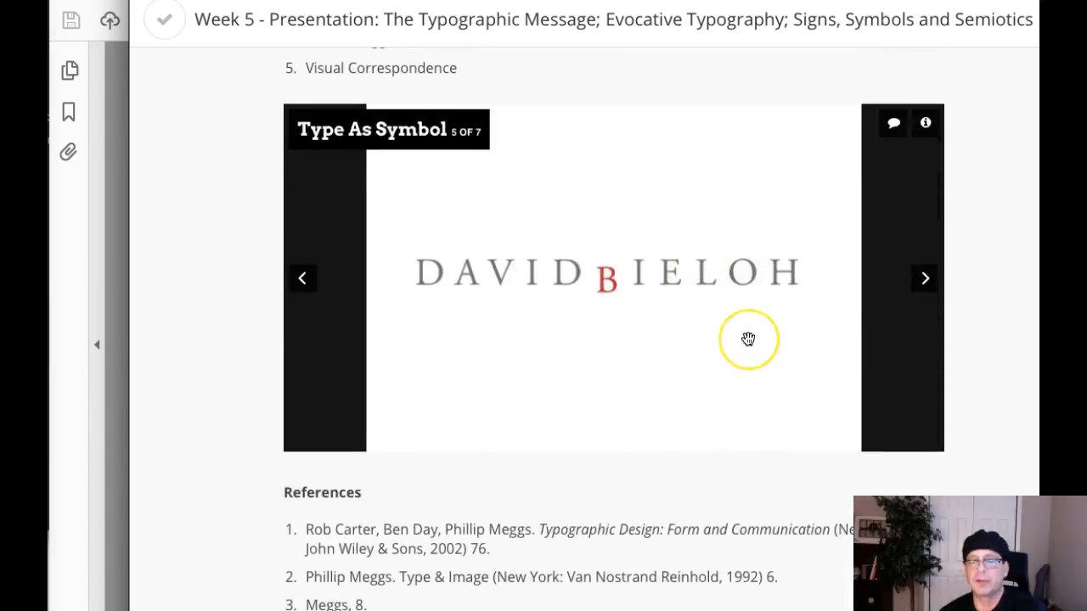
Scroll up to the five visual-verbal strategies list, Simultaneity to Visual Correspondence
scroll("up", 3)
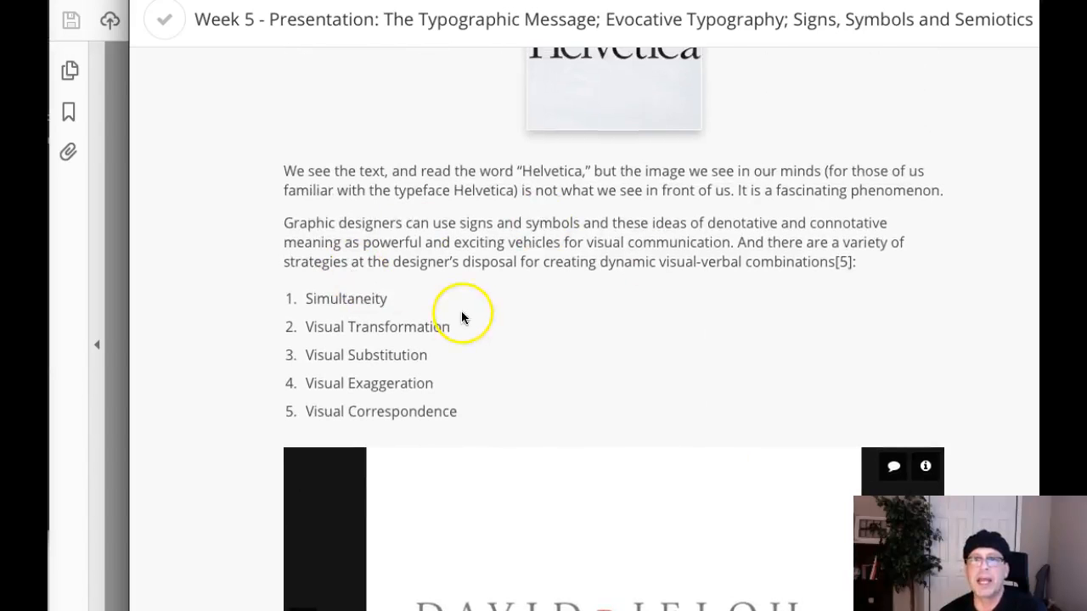